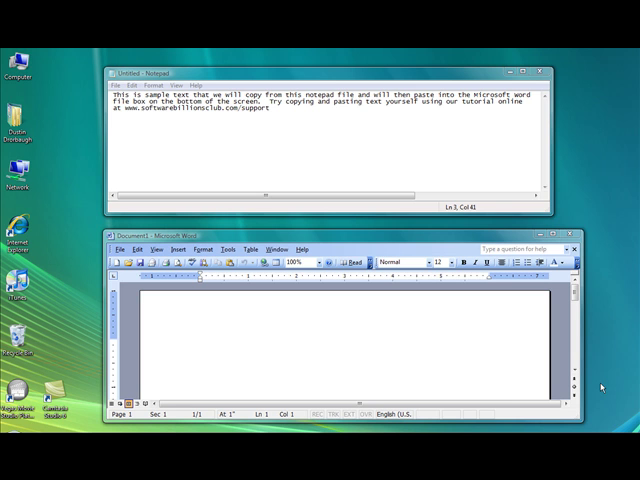
mouse_move(620, 239)
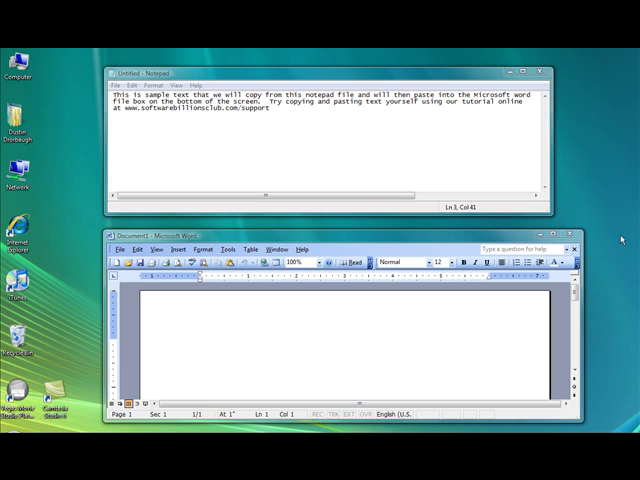
mouse_move(568, 161)
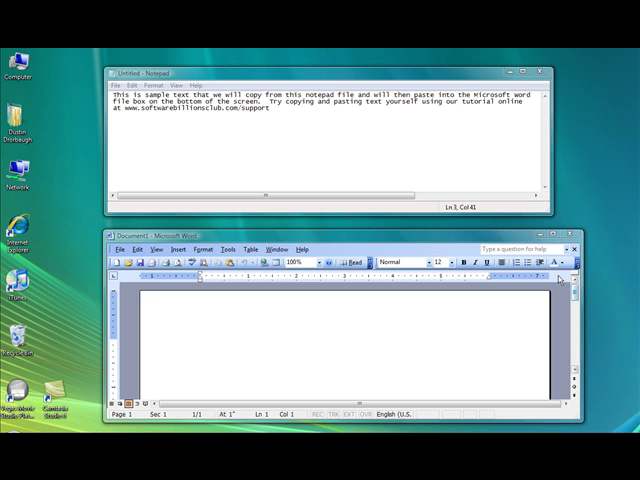
Step: Select all three lines of the Notepad sample text, starting from the word 'This'
click(148, 138)
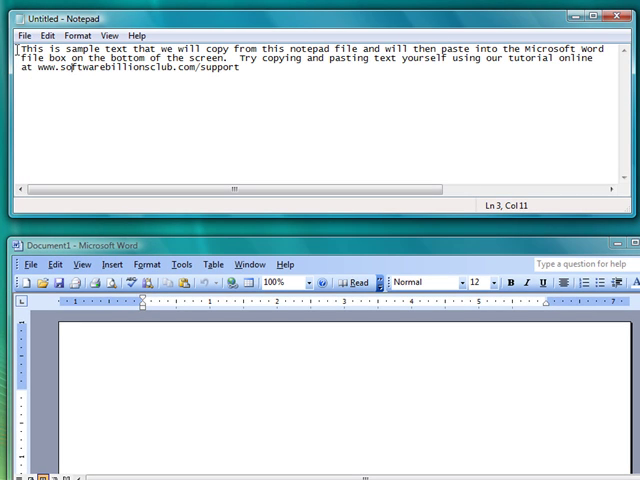
click(28, 89)
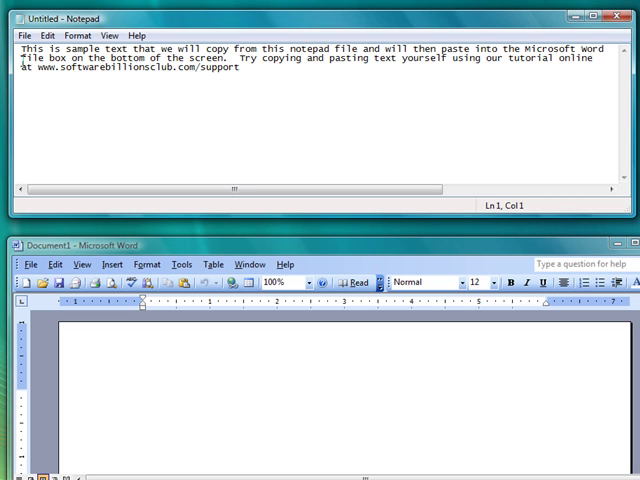
double_click(30, 54)
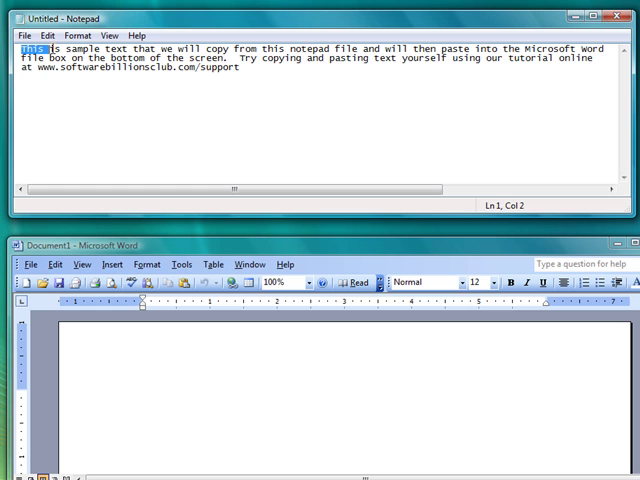
drag(21, 47, 120, 47)
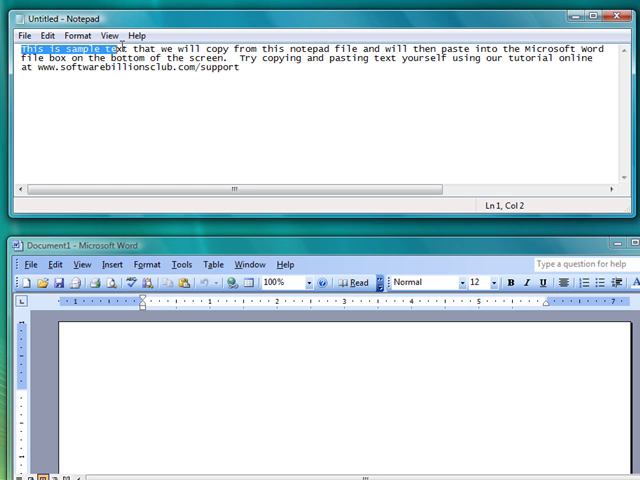
key(ctrl+a)
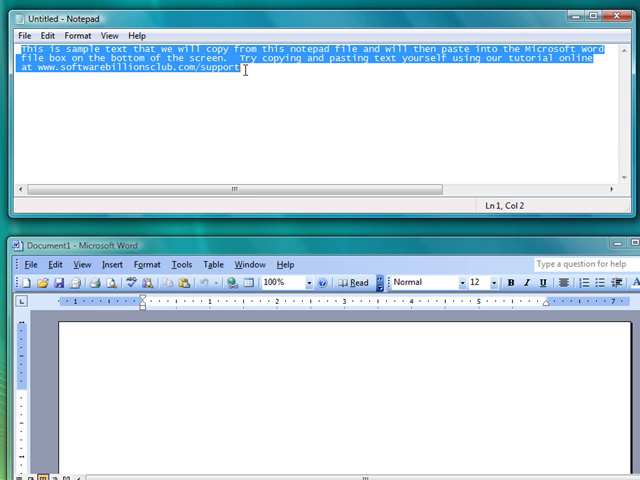
mouse_move(263, 130)
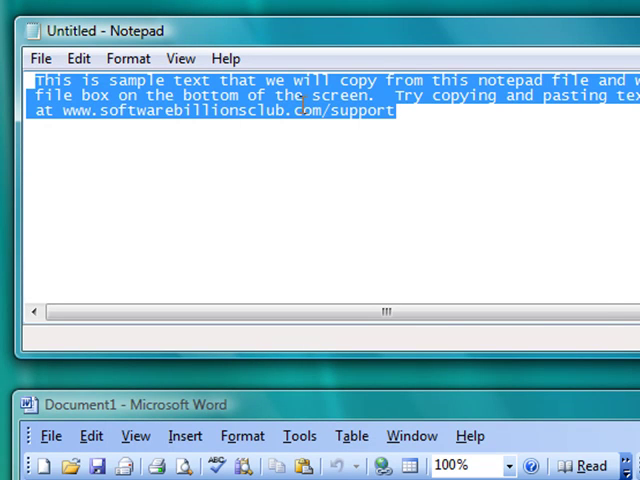
Step: Copy the selected Notepad sample text from the right-click menu
right_click(300, 110)
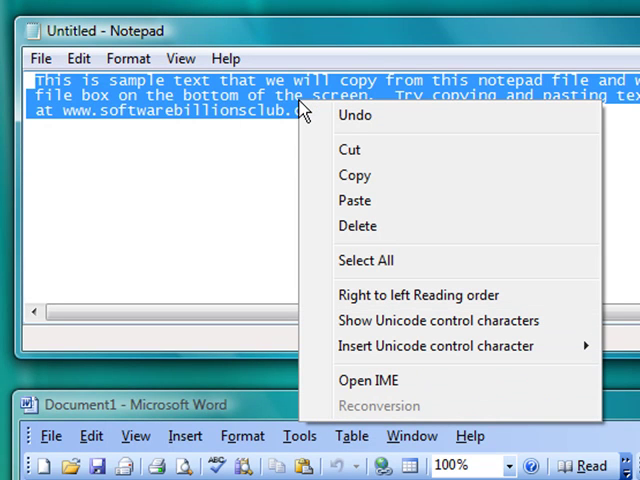
mouse_move(406, 185)
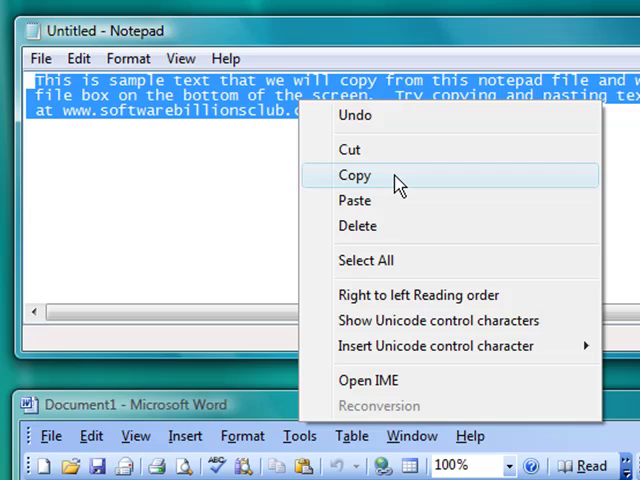
click(355, 175)
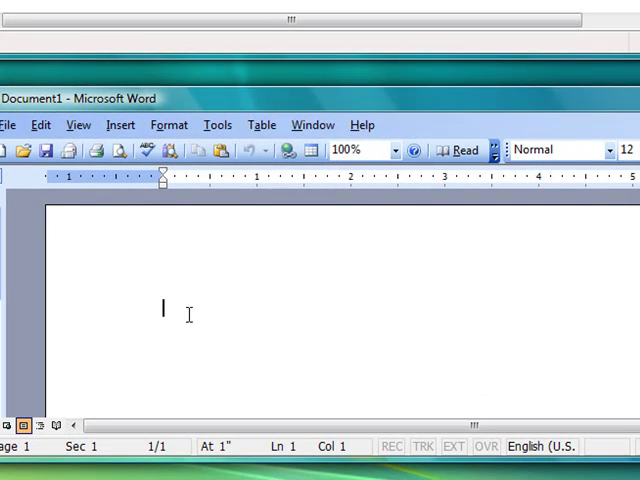
Step: Paste the copied sample text into the empty Word document via the context menu
right_click(163, 310)
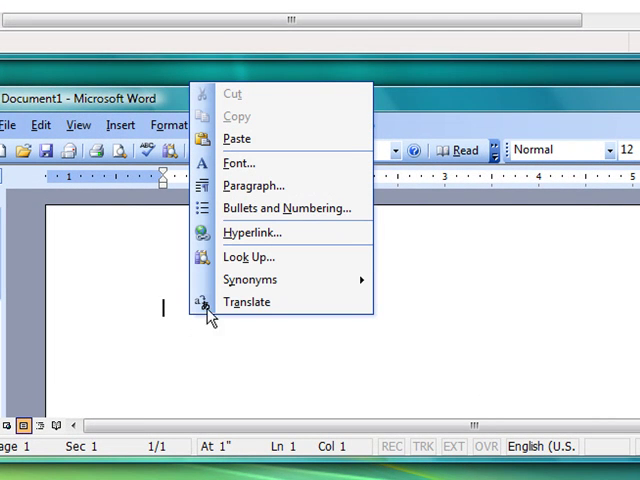
mouse_move(275, 139)
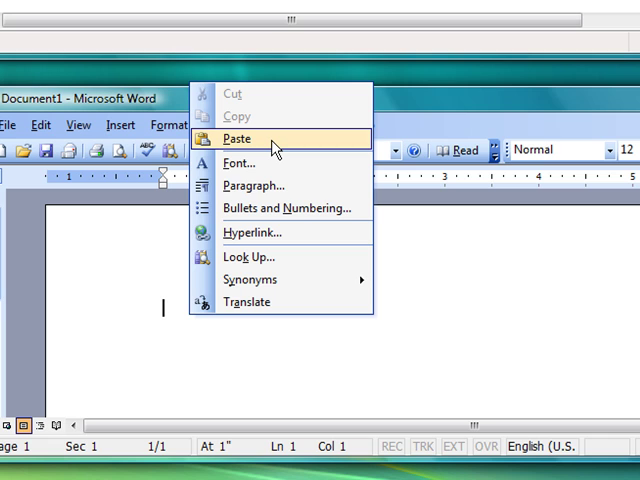
click(237, 138)
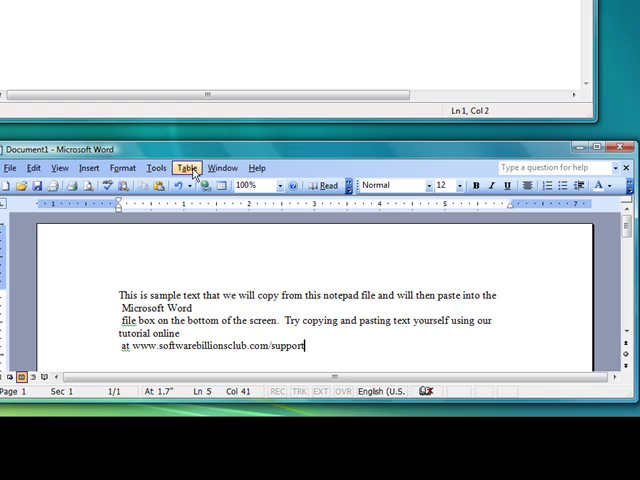
mouse_move(313, 346)
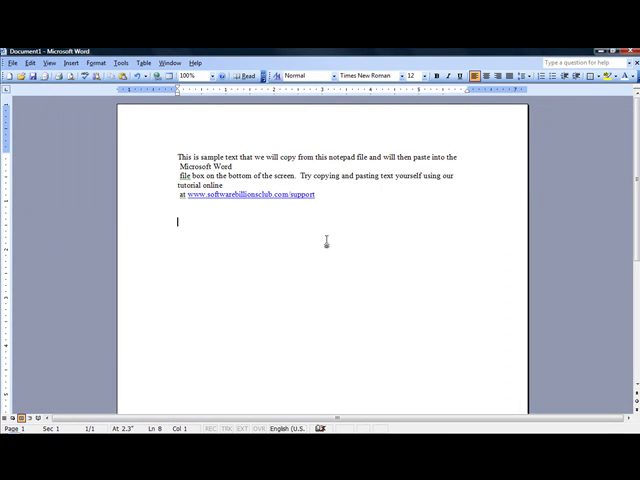
Step: Paste further copies of the sample text until four copies are stacked in Word
key(ctrl+v)
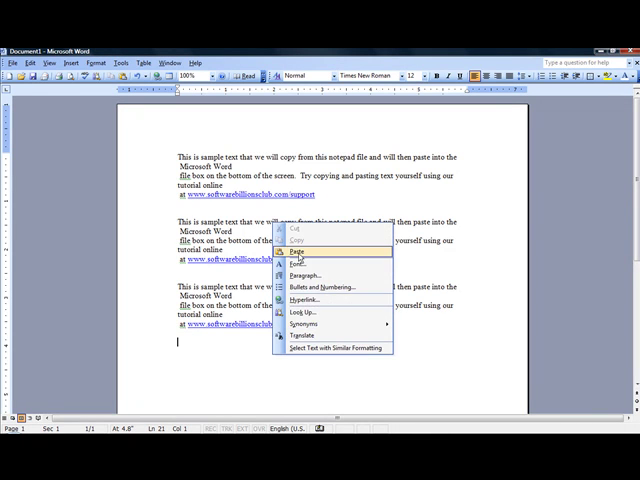
click(303, 250)
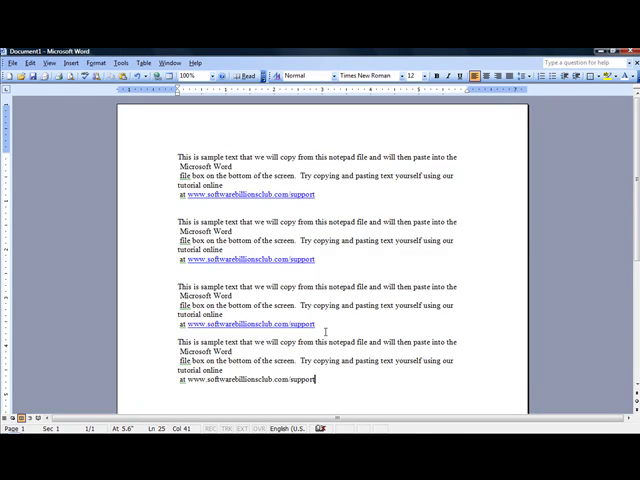